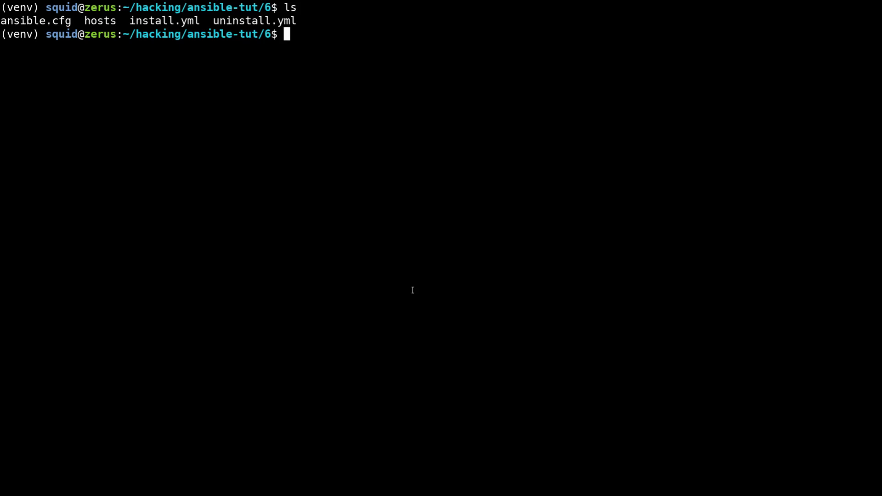
Step: Create the roles directory and the roles/setup_web role folder with its subfolders
type("mkdir roles")
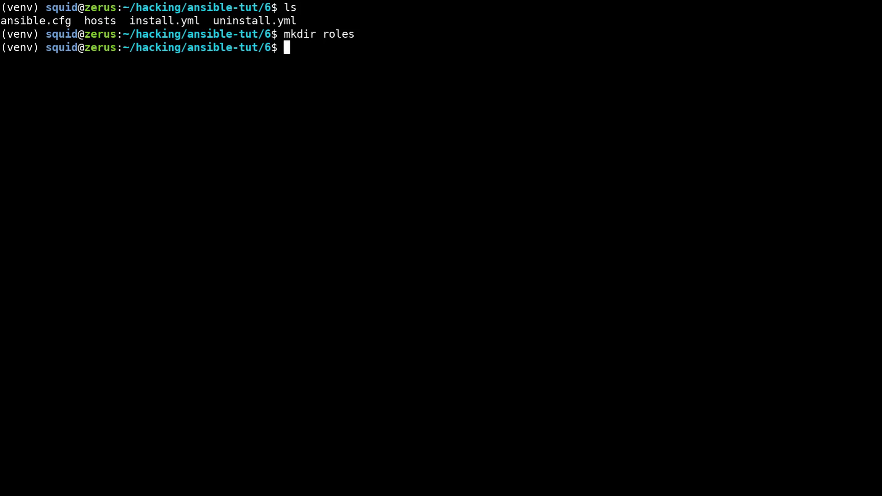
type("mkdir roles/")
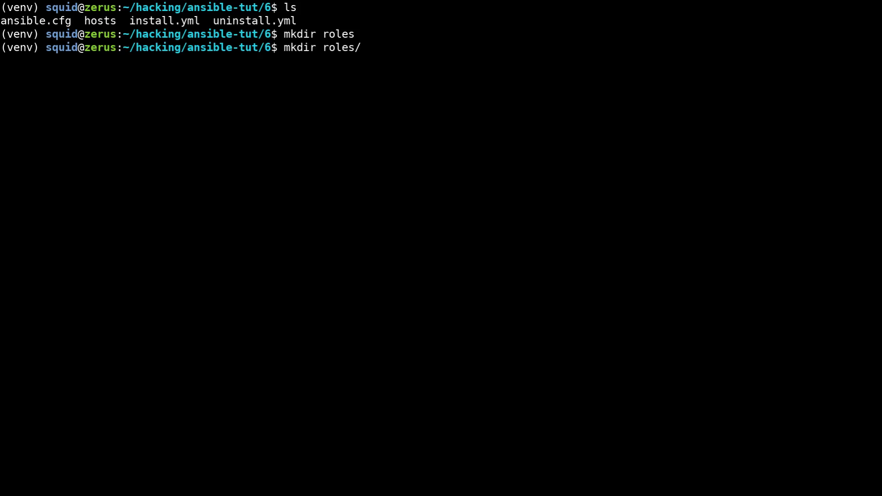
type("web")
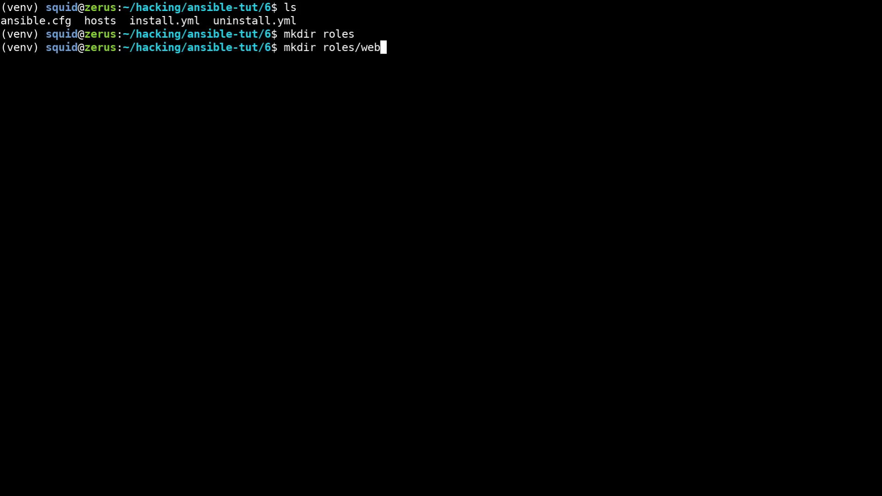
type("setup_")
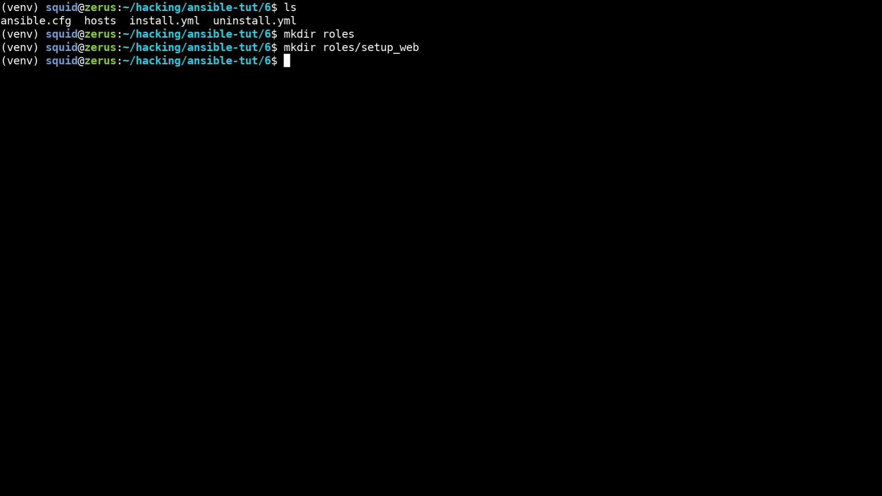
type("mkdir ro")
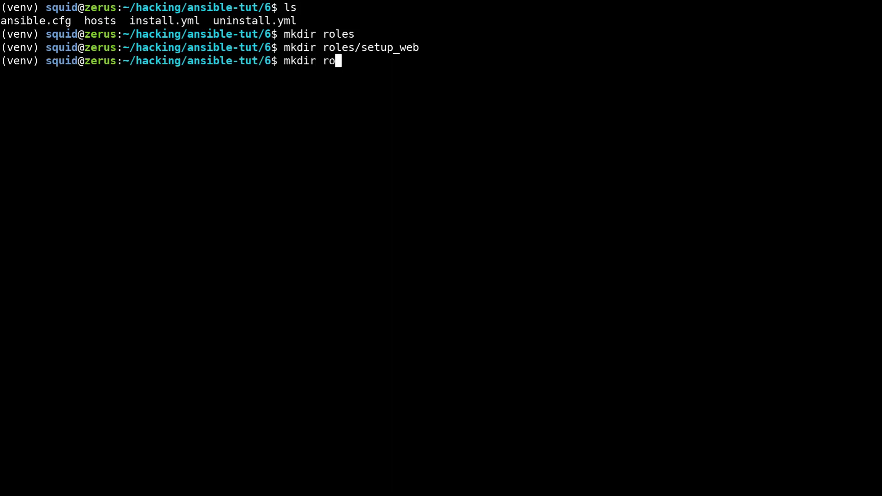
type("les/setup_web/tasks")
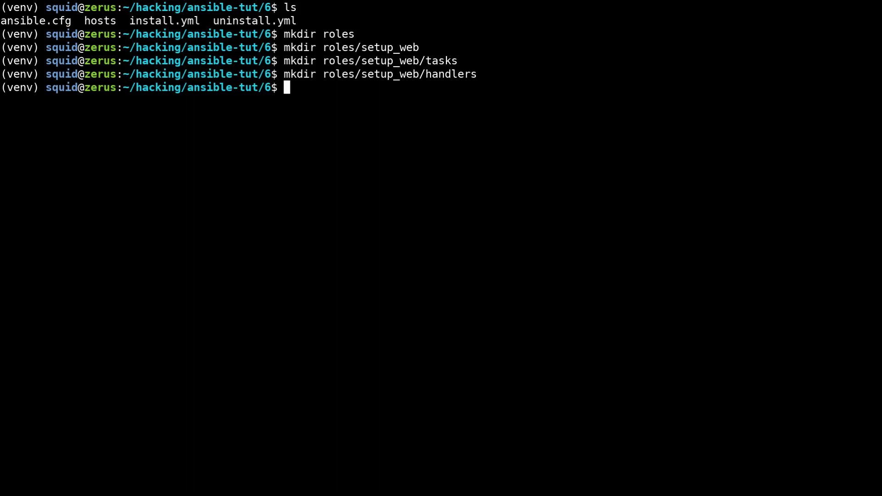
Step: Create empty main.yml files in setup_web's tasks and handlers folders
type("touch roles/")
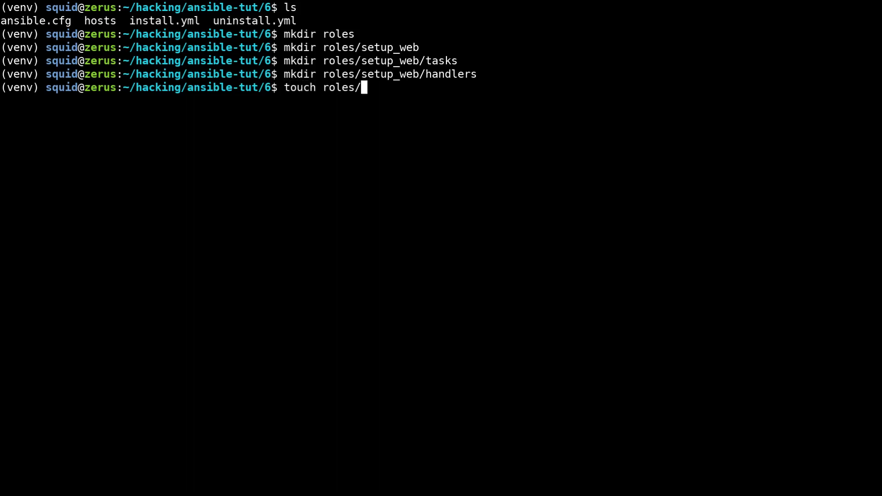
type("setup_web/tasks/")
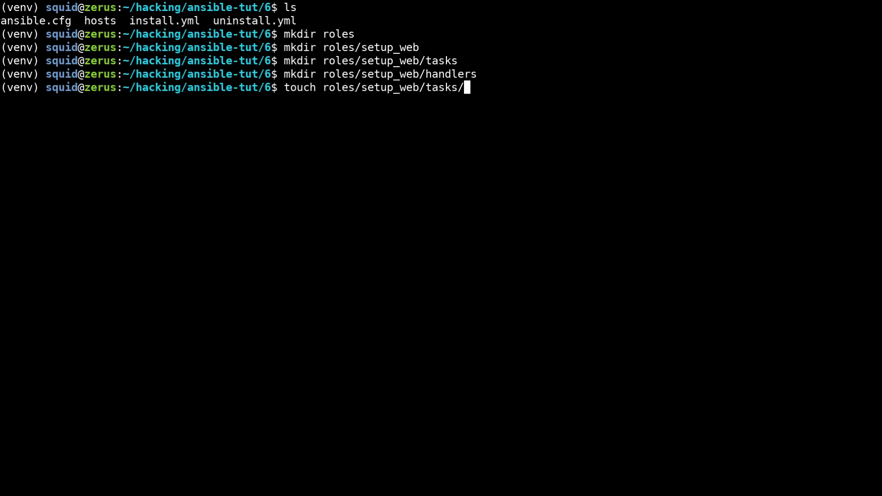
type("main.yml")
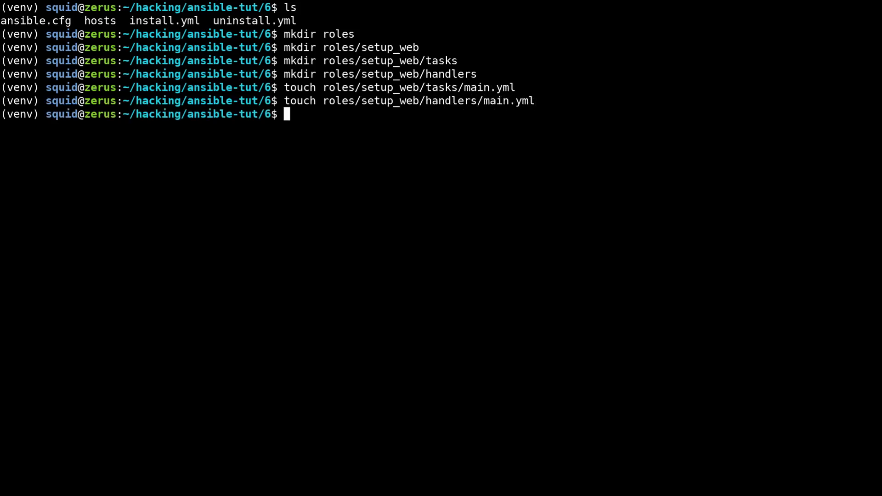
Step: Paste the install apache task into tasks/main.yml, delete install.yml's tasks block, and save both
type("vim")
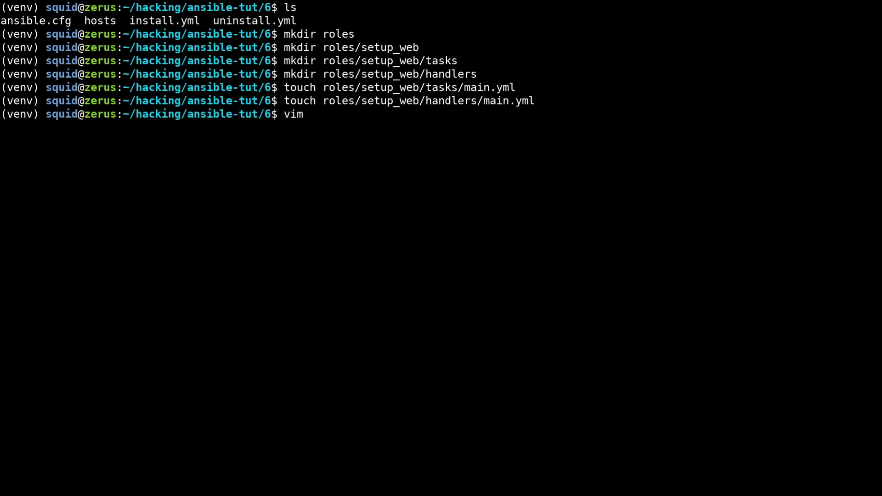
type("roles/")
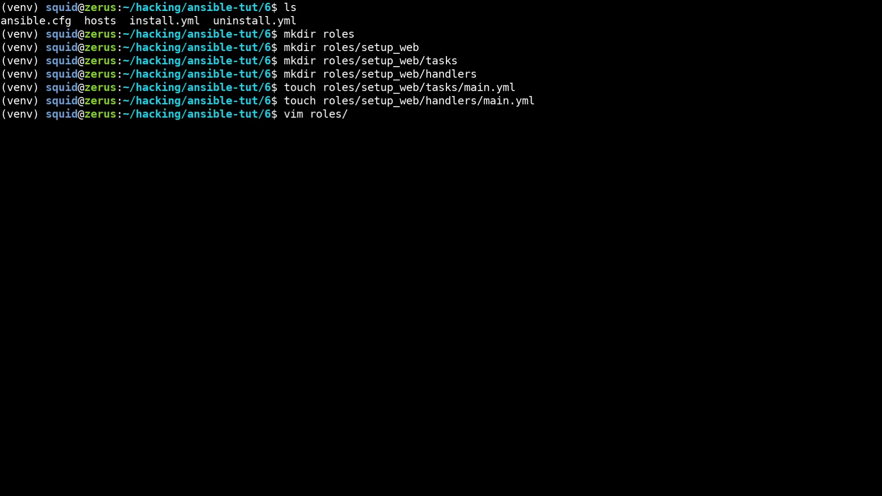
type("setup_web/tasks/m")
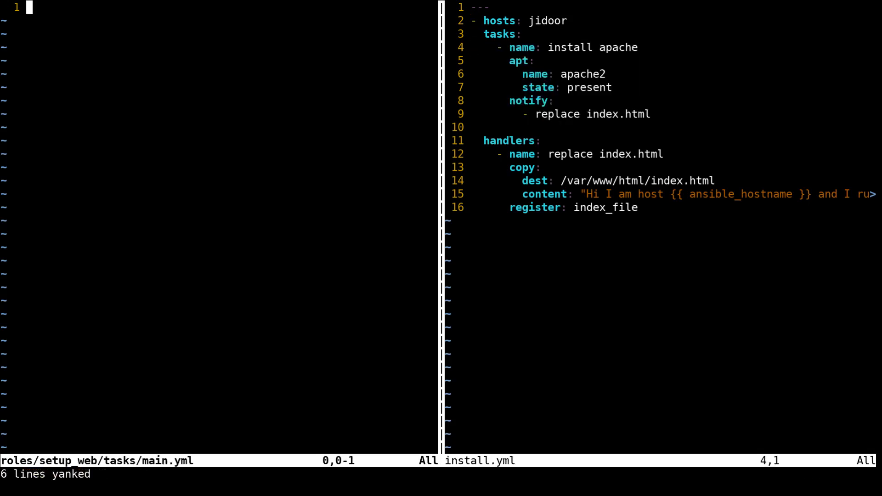
key("p")
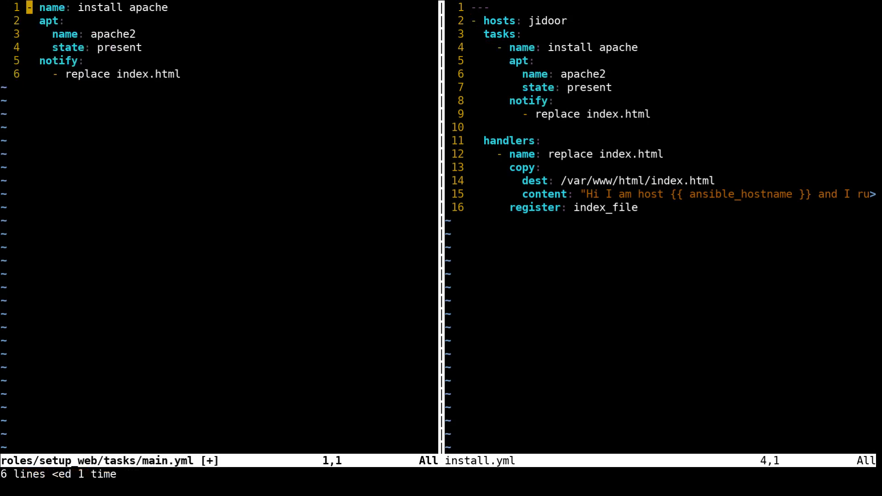
key("j")
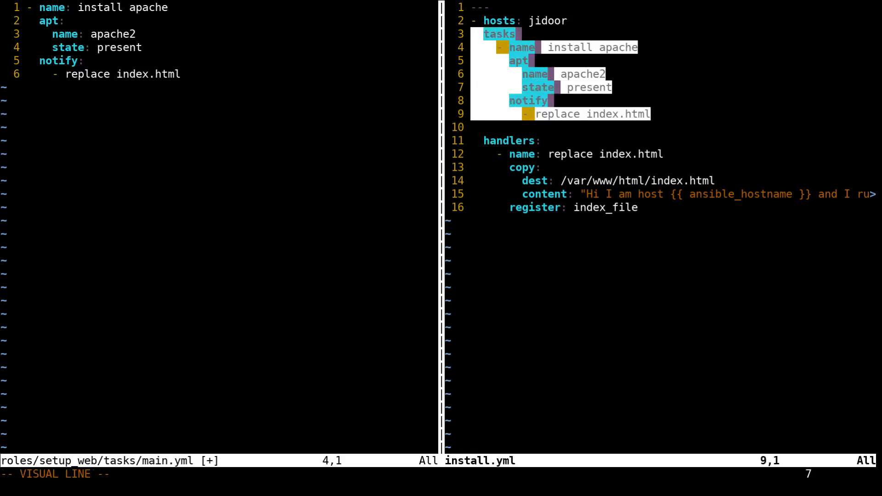
key("d")
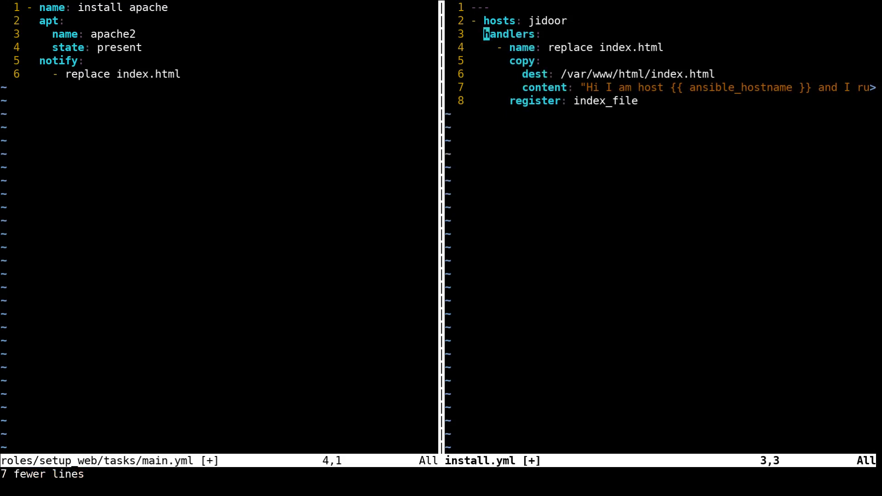
type(":wqa")
type("vim roles/setup_web/handlers/")
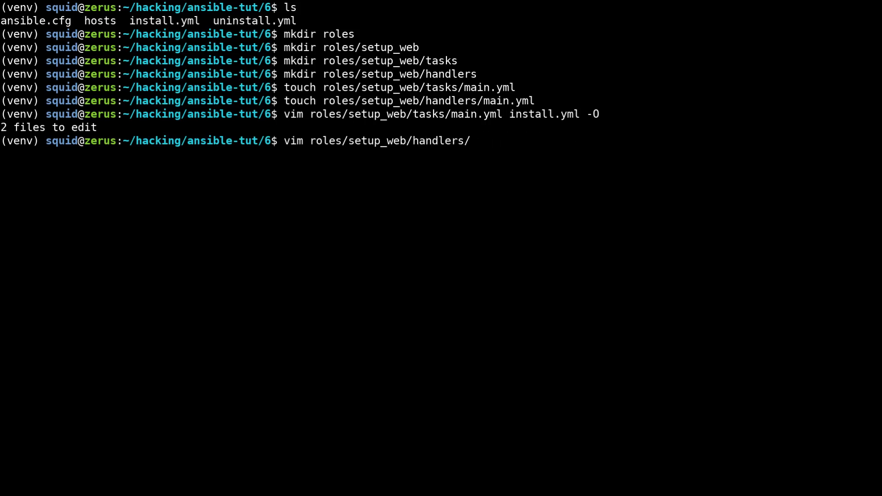
Step: Edit roles/setup_web/handlers/main.yml beside install.yml in Vim, moving the handlers section over
type("main.yml install.yml -O")
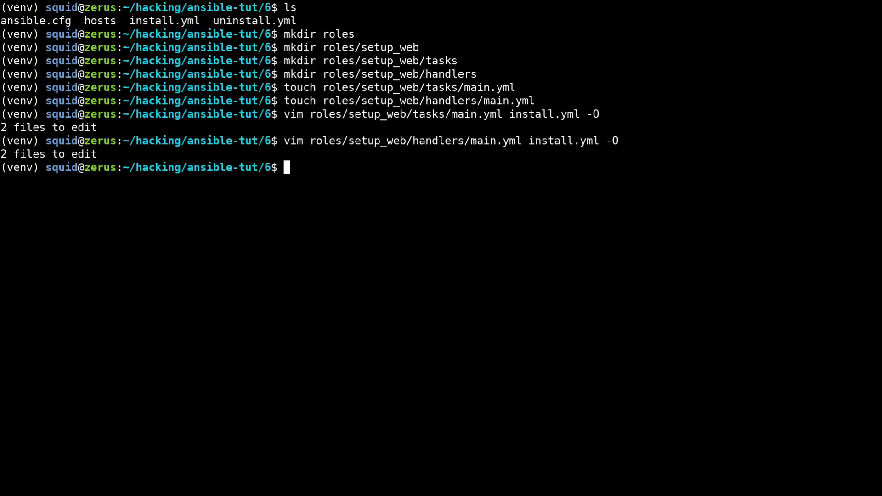
type("vim in")
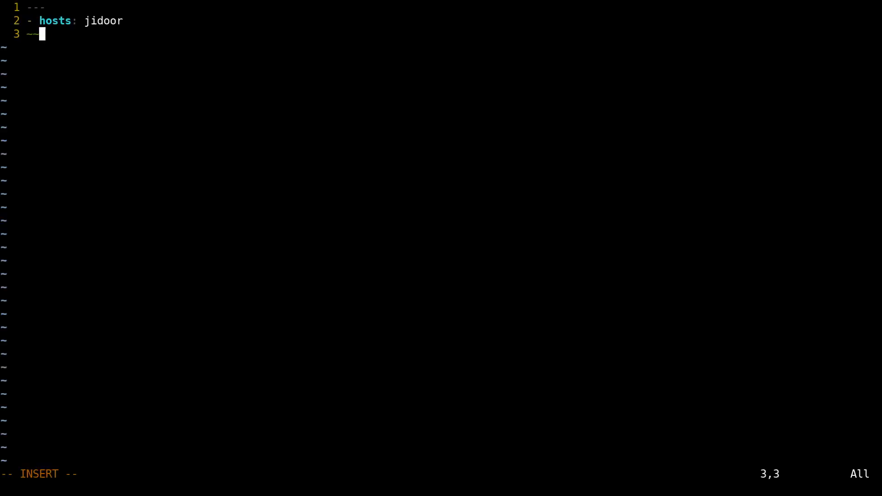
Step: Replace the tasks line in install.yml with a roles list naming setup_web
type("tasks:")
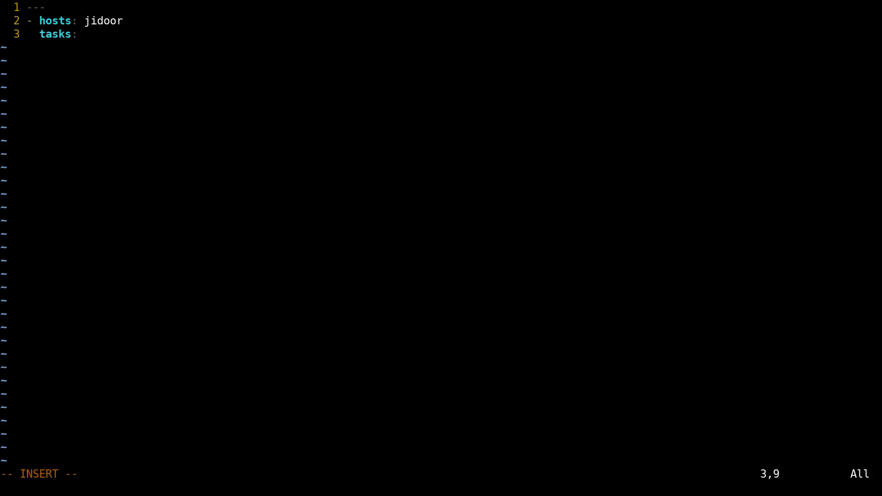
key("Escape")
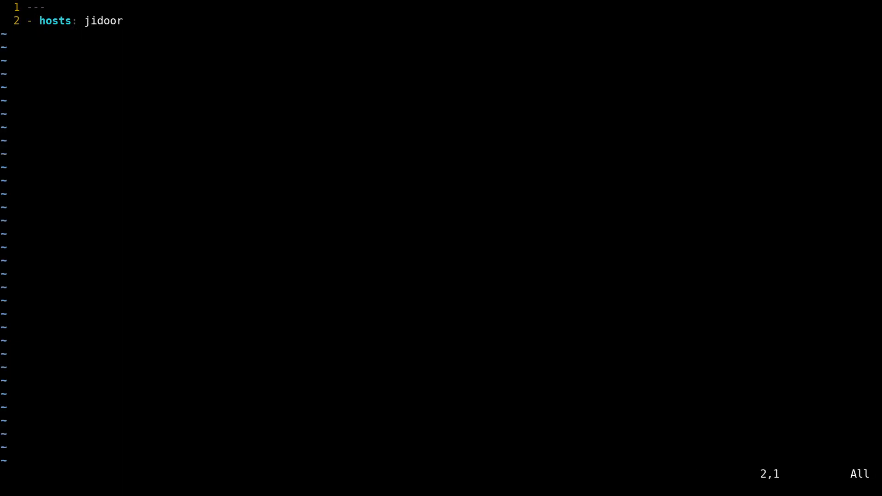
type("roles")
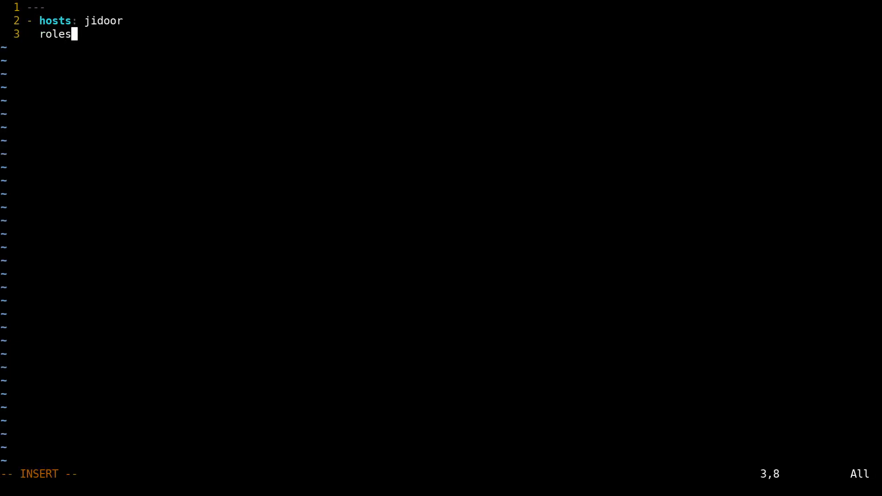
type(":")
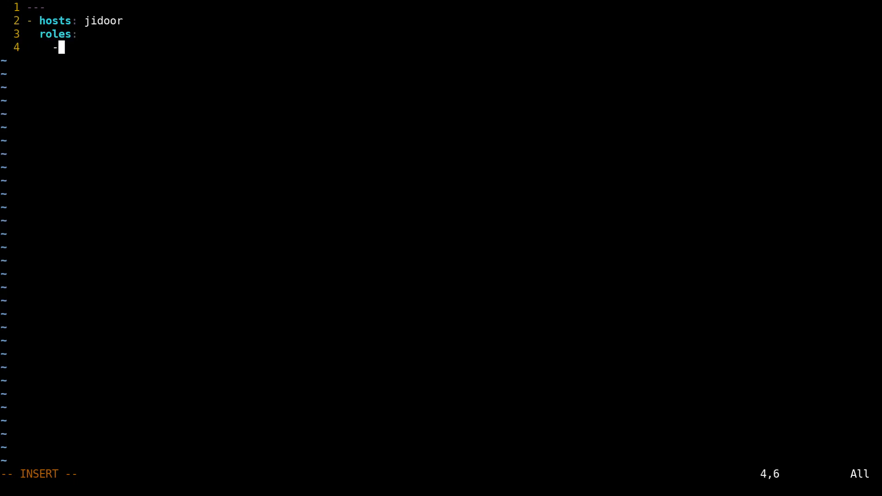
type("setup_web")
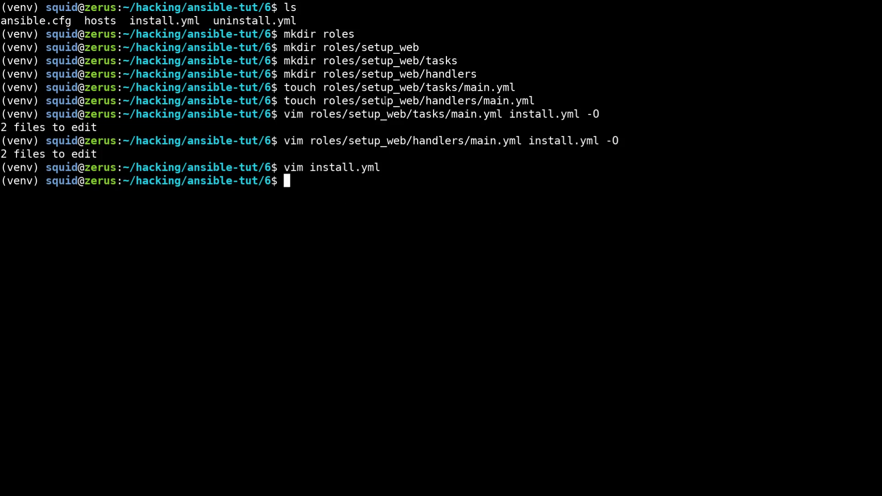
double_click(389, 101)
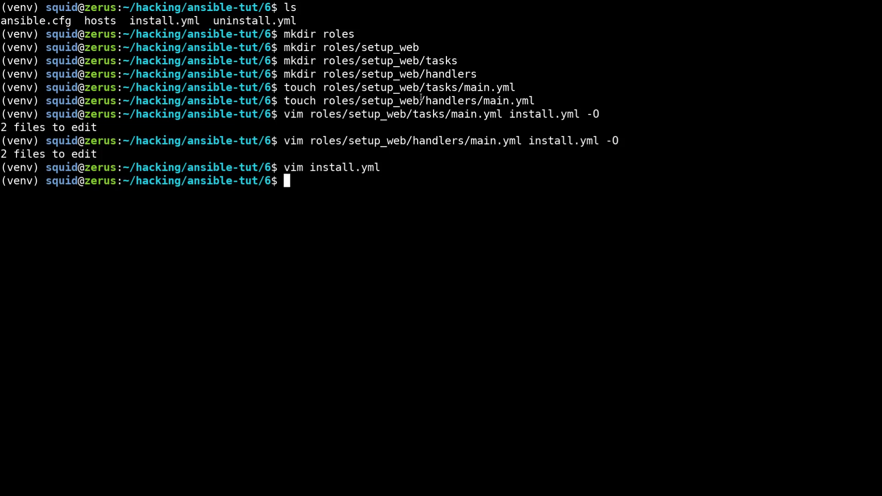
Step: Run ansible-playbook install.yml and confirm the setup_web install apache task reports failed=0
type("ansible")
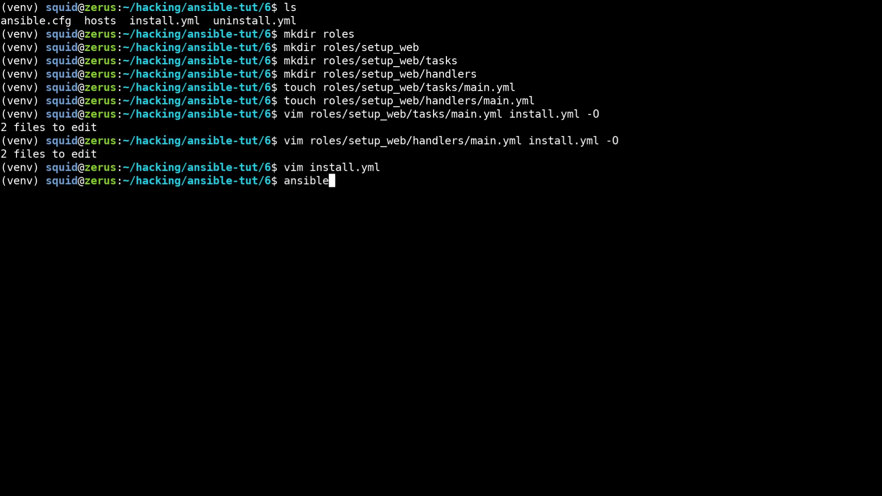
type("-playbook")
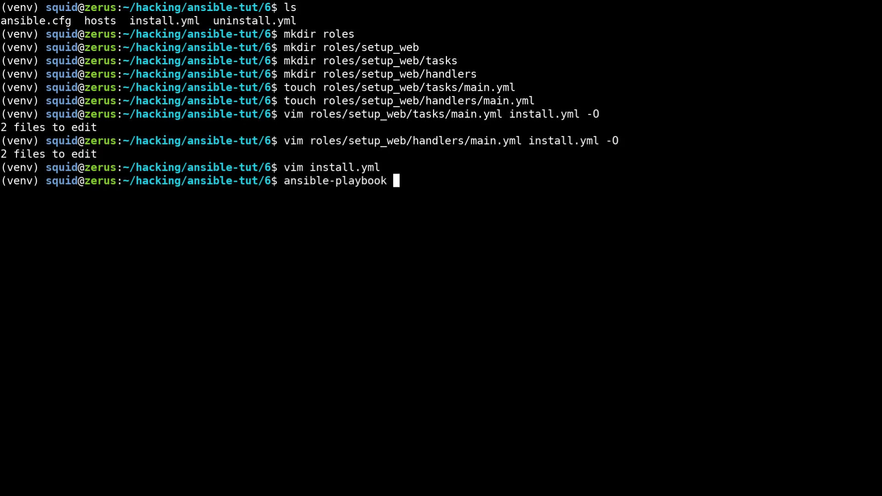
type("install.yml")
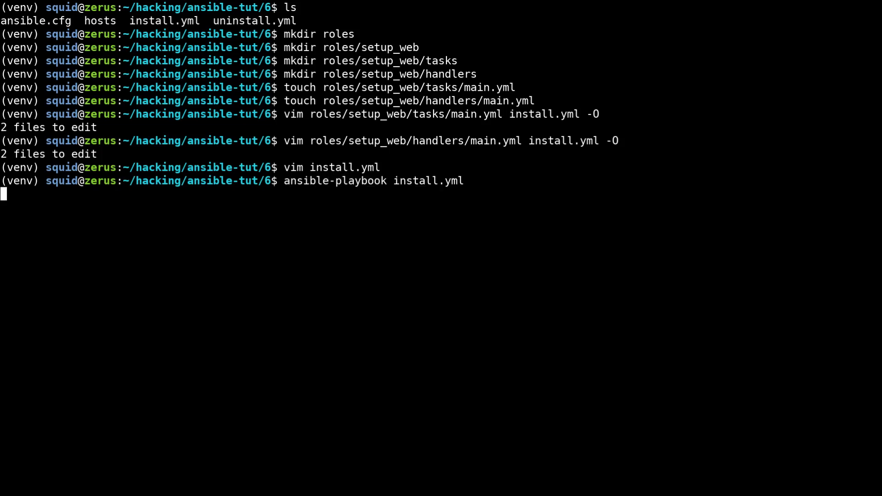
key("Return")
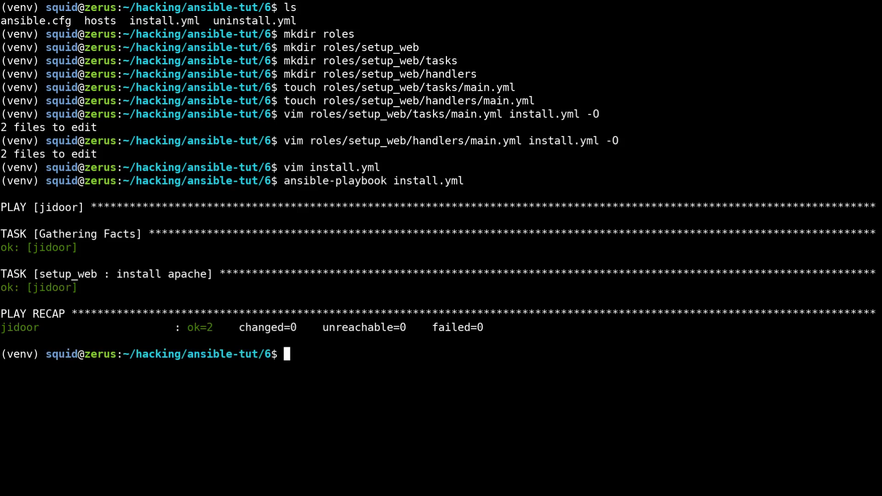
type("ansible")
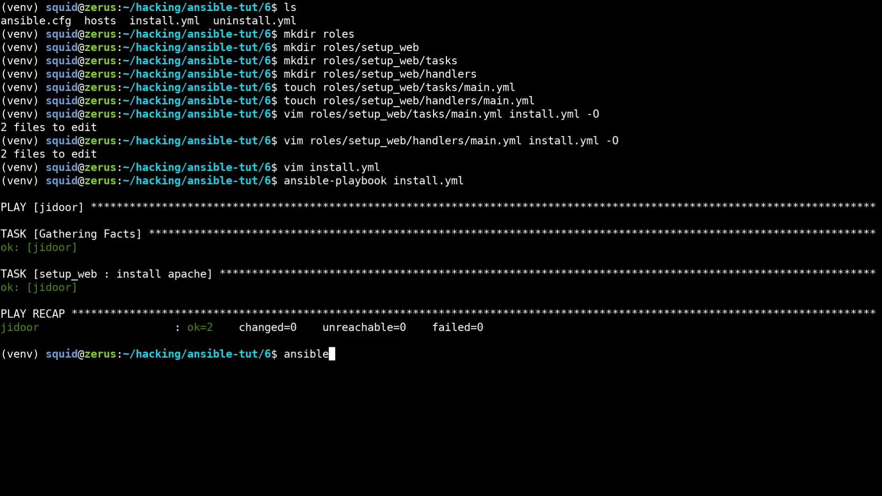
Step: Run ansible-playbook uninstall.yml to remove apache
type("-playbook")
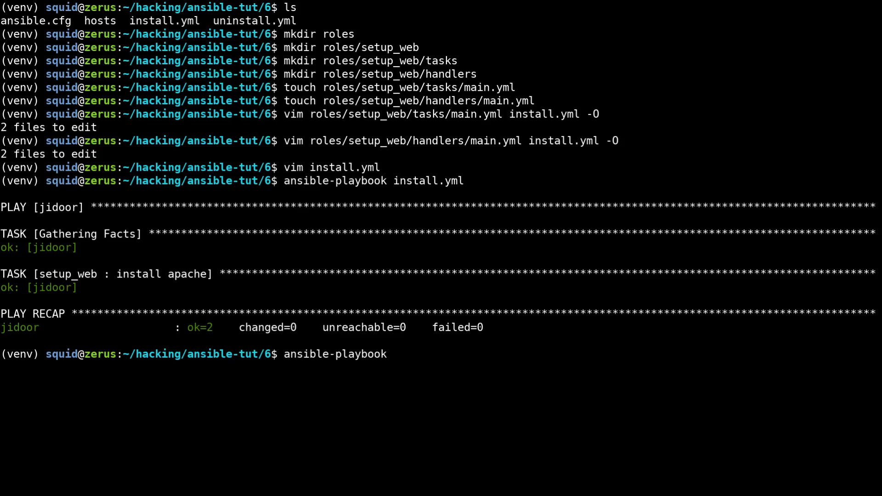
type("uninstall.yml")
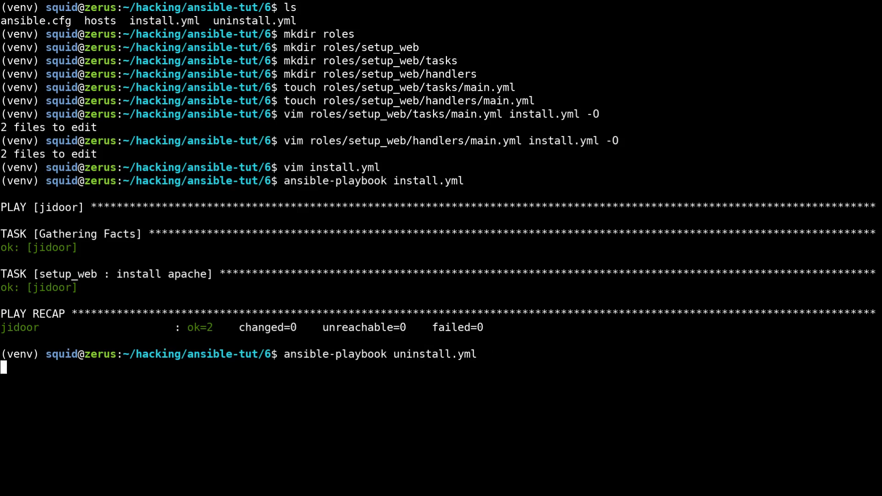
key("Return")
type("ansible-playbook install.yml")
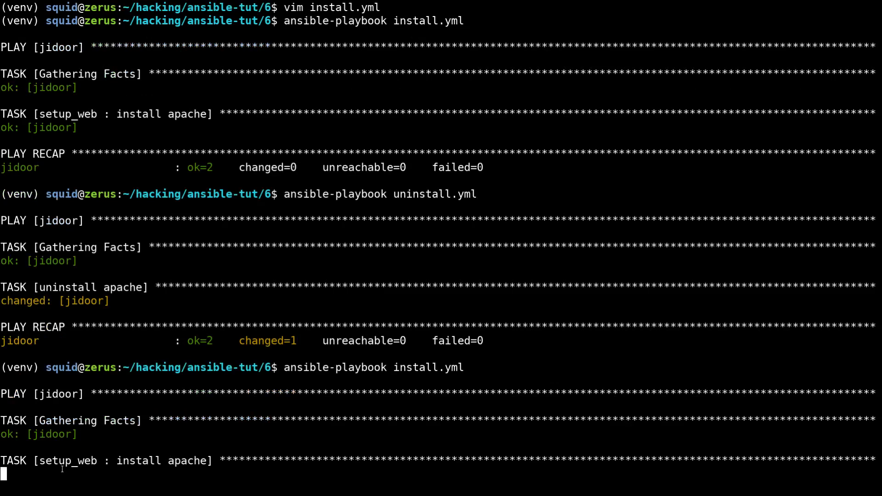
Step: Review the playbook output, highlighting the replace index.html handler line, then list the folder
scroll("down", 3)
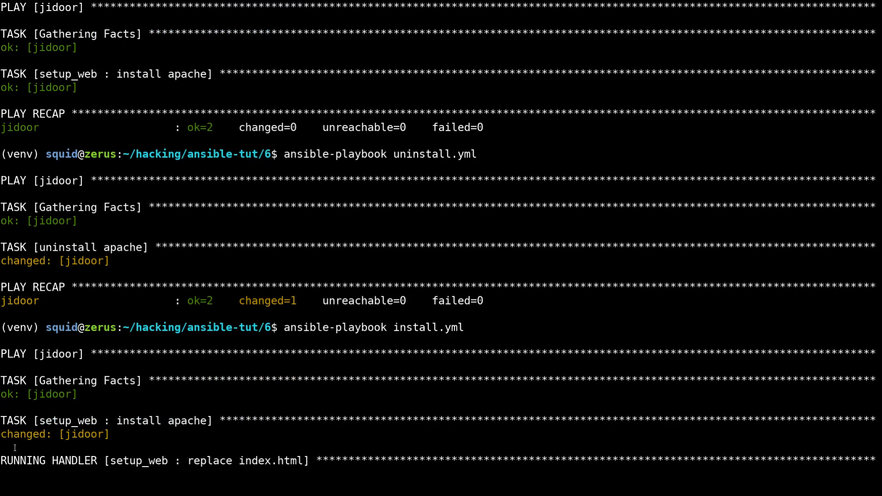
scroll("down", 3)
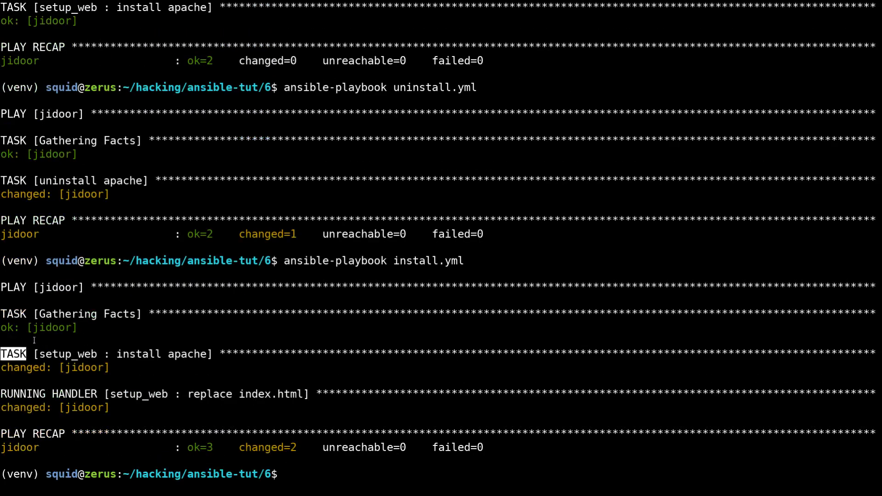
double_click(138, 353)
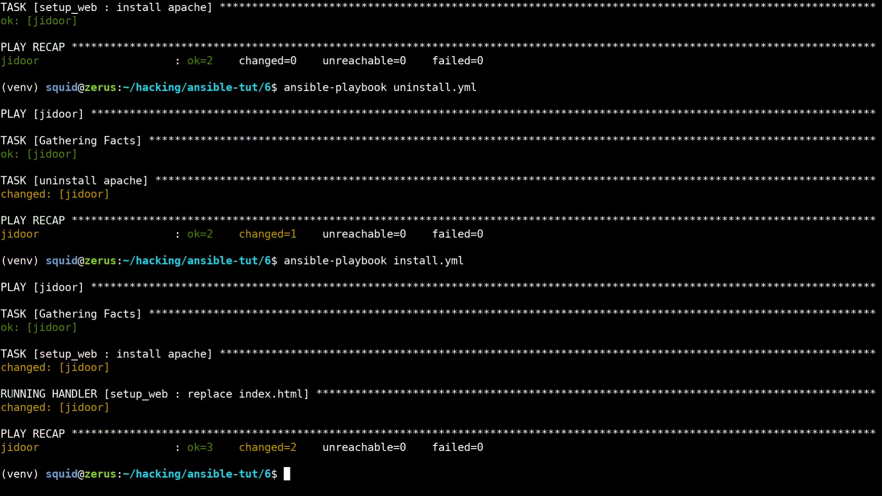
double_click(142, 393)
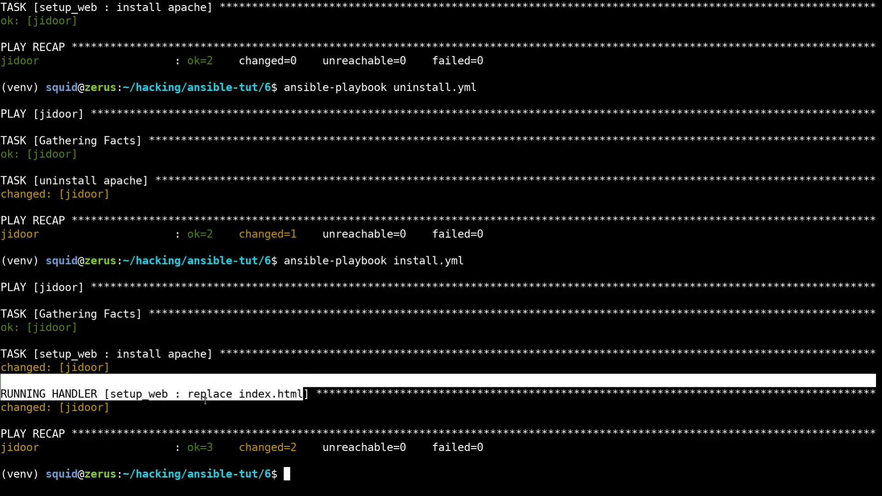
double_click(246, 394)
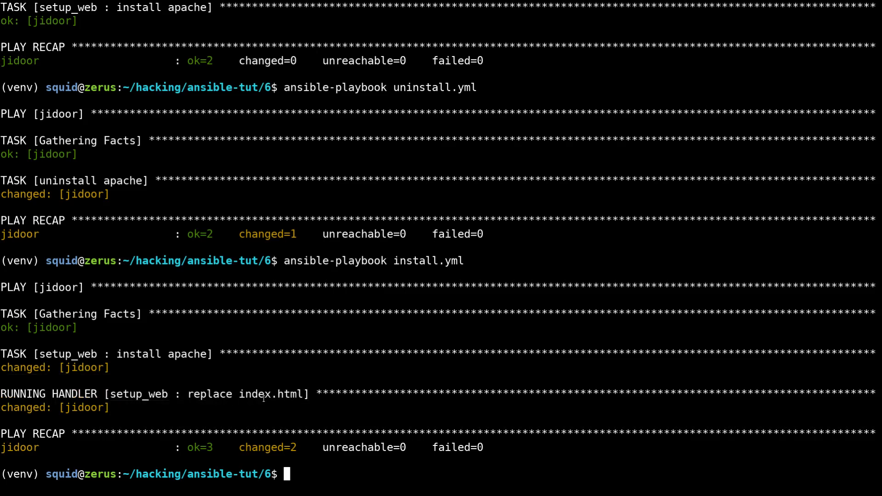
type("ls")
type("cd roles/")
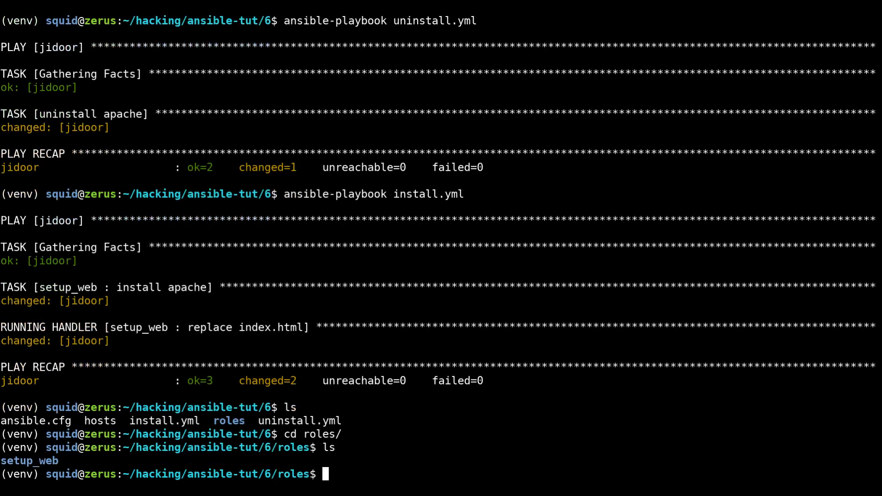
Step: List setup_web's handlers and tasks folders and tasks/main.yml, then list the project folder
type("ls setup_web/")
type("cd ta")
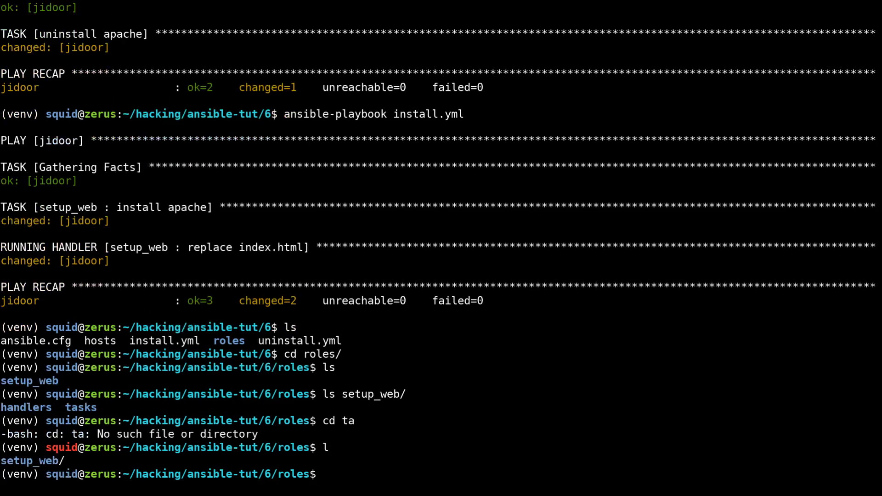
type("cd setup_web/tasks/")
type("ls")
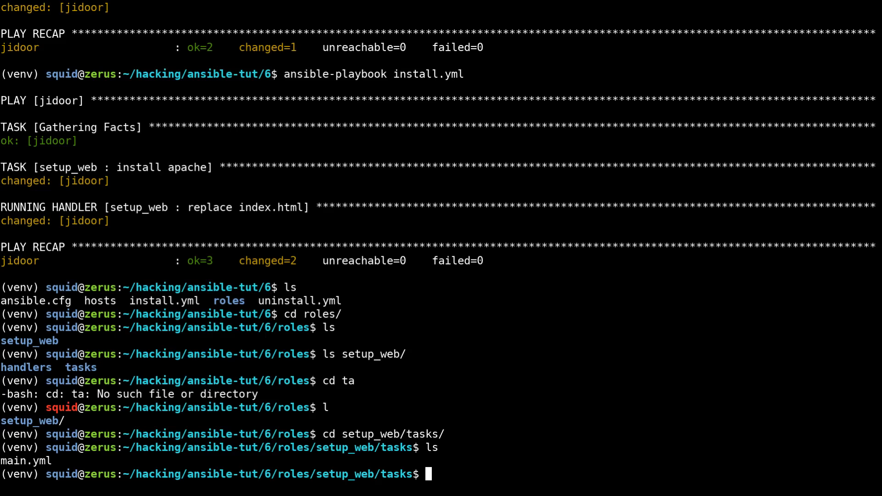
type("cdm")
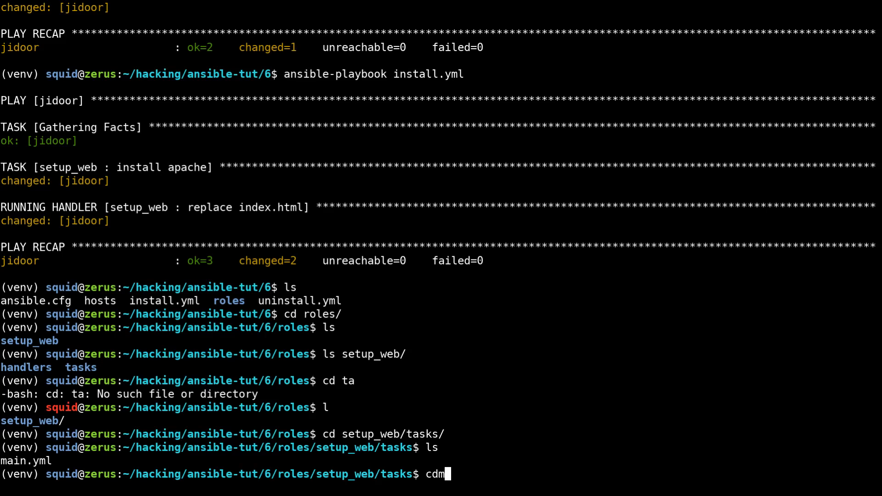
type("../..")
type("l")
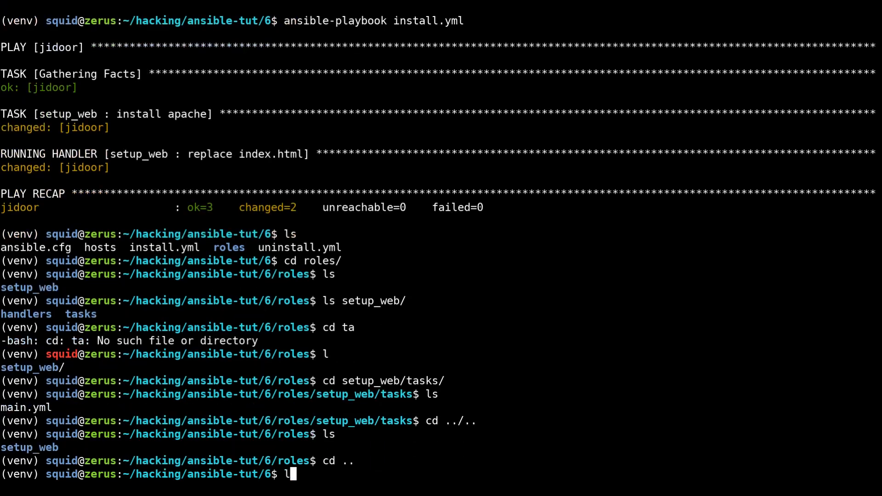
key("Return")
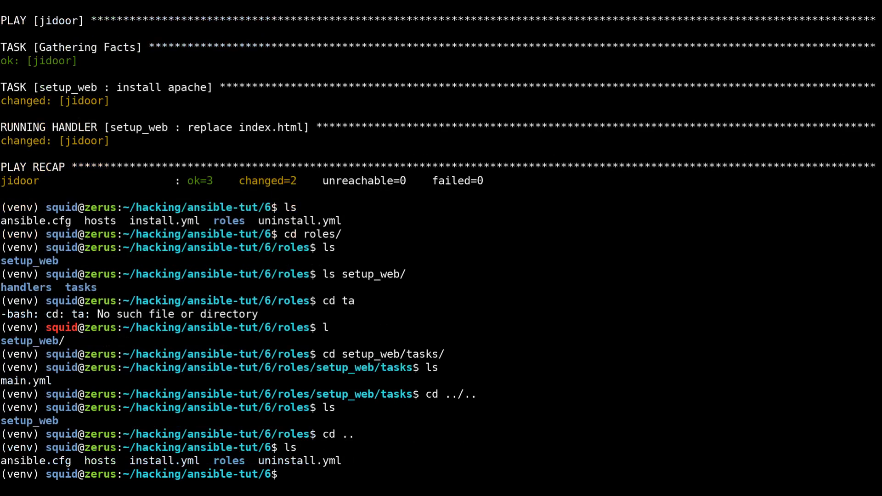